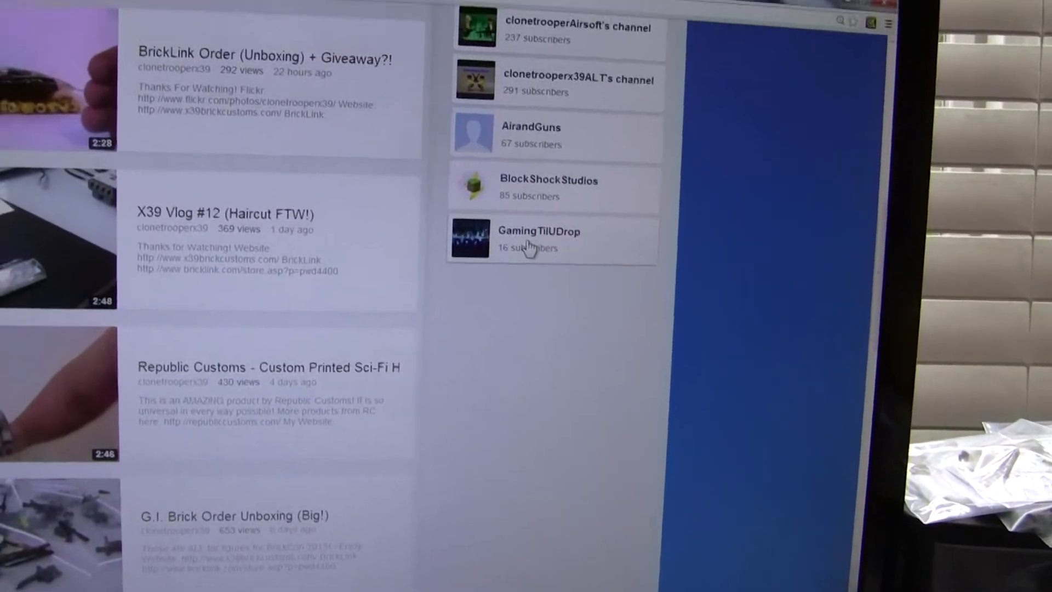
Open the GamingTilUDrop channel from subscriptions and browse toward its Videos tab
left_click(539, 239)
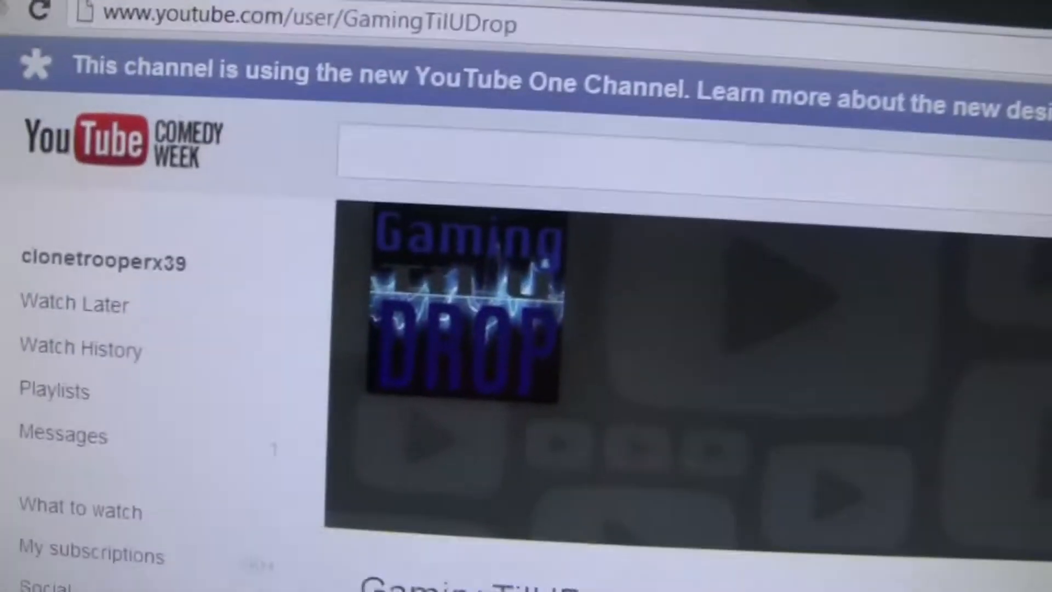
scroll("down", 3)
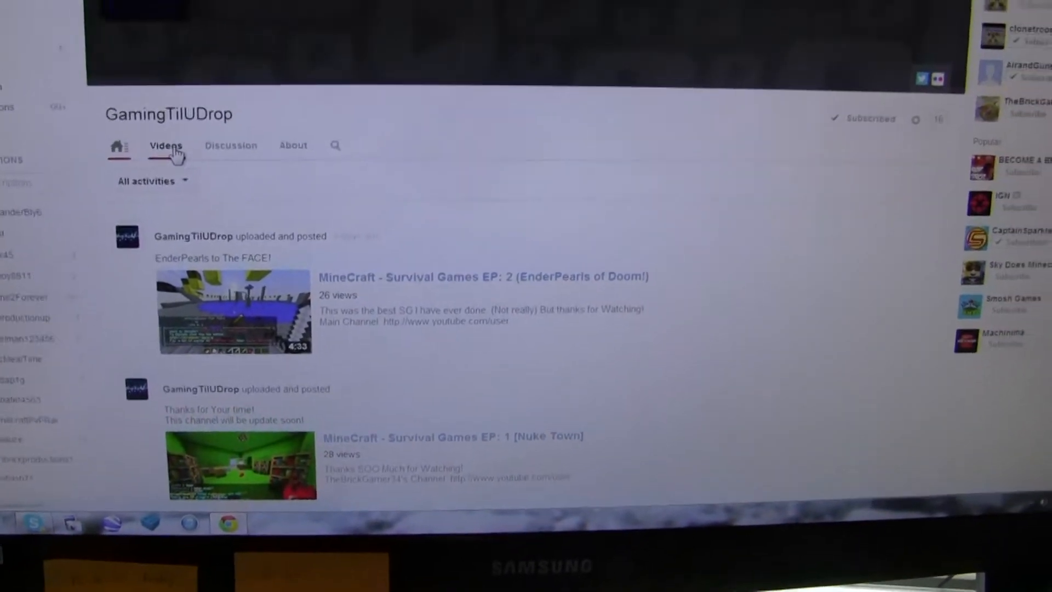
left_click(166, 144)
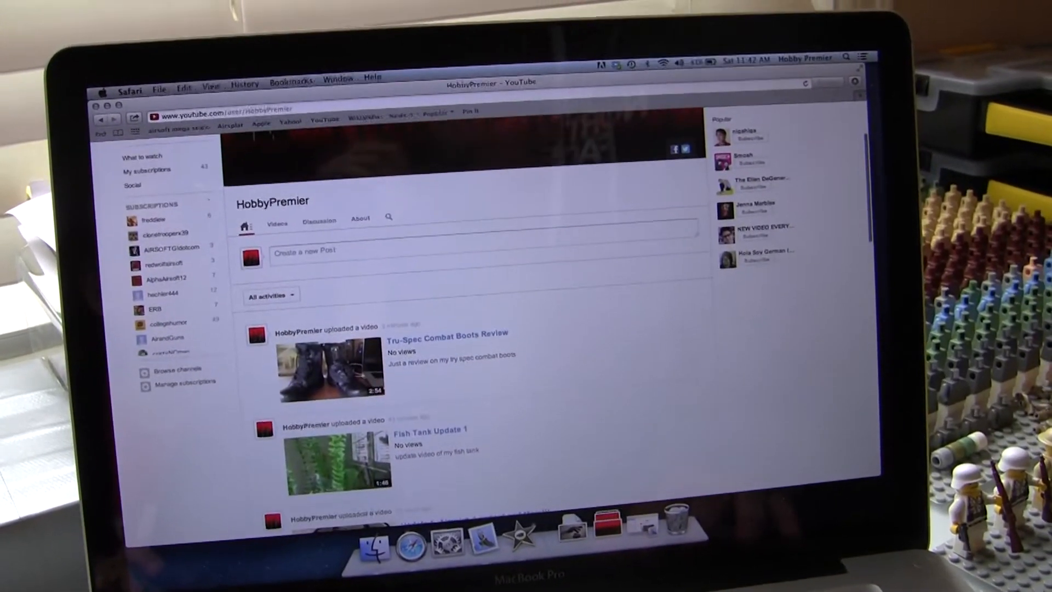
Scroll the HobbyPremier activity feed to the Airsplat loadout update and custom M4 videos
scroll("down", 3)
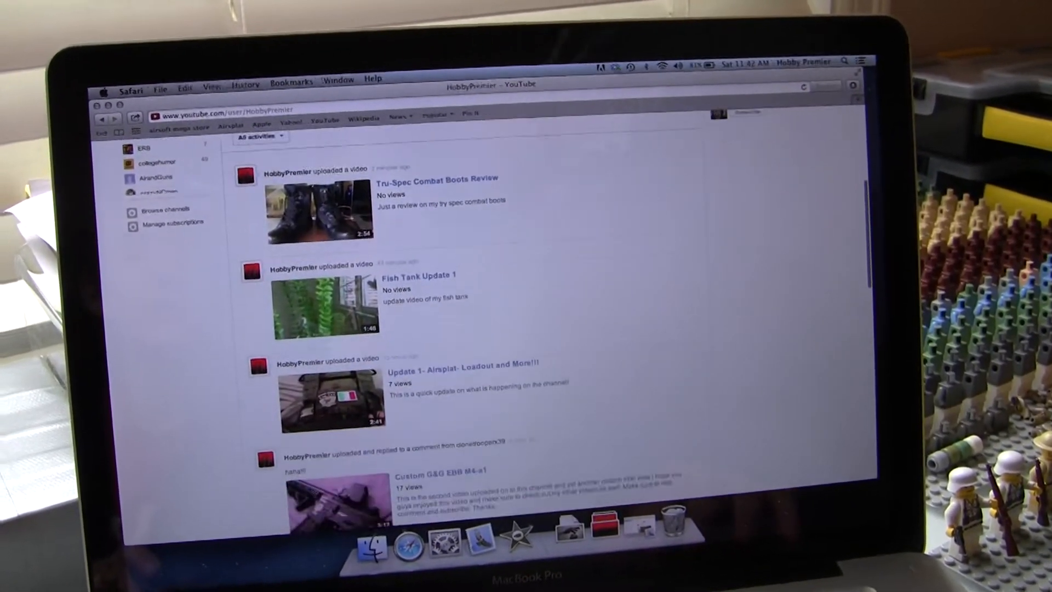
scroll("down", 3)
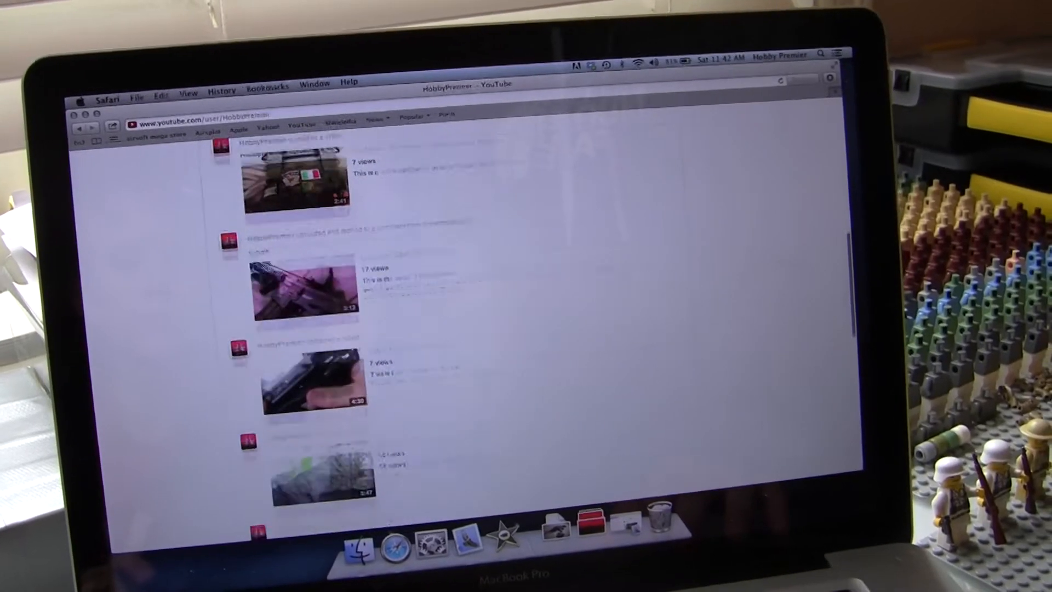